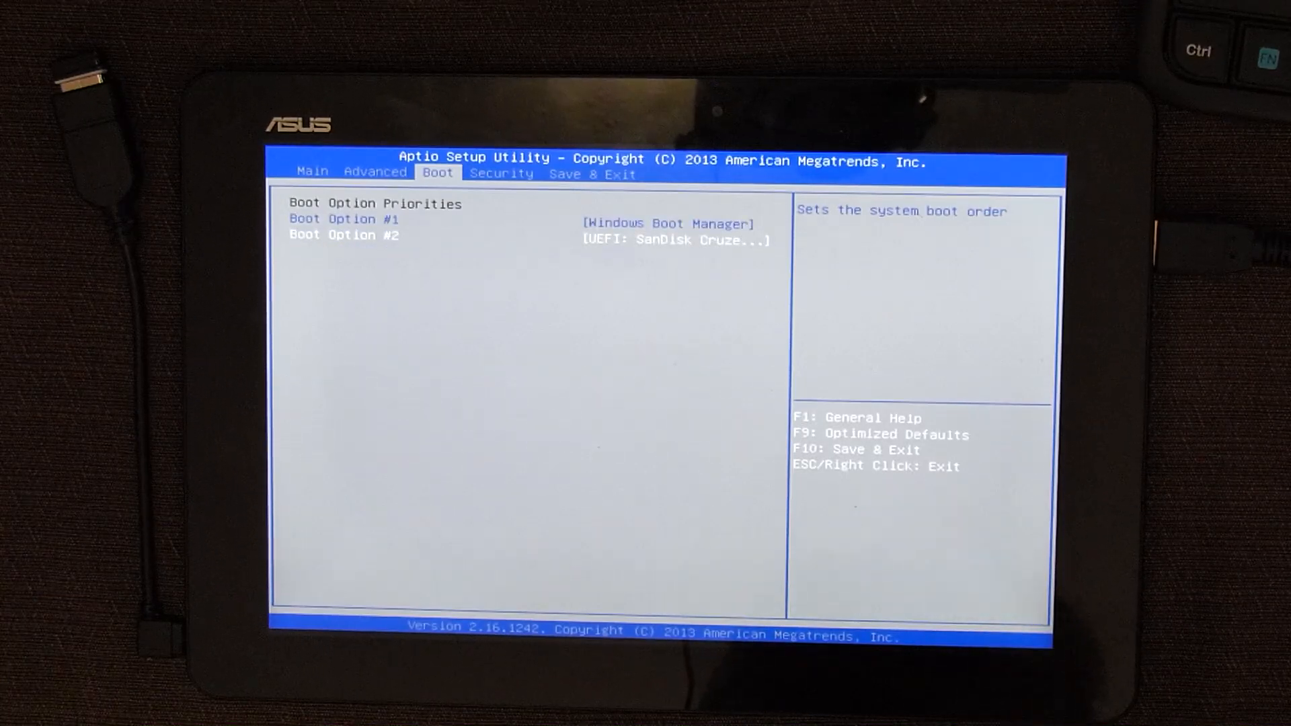
Move to the Security tab showing administrator and user passwords not installed
key("Right")
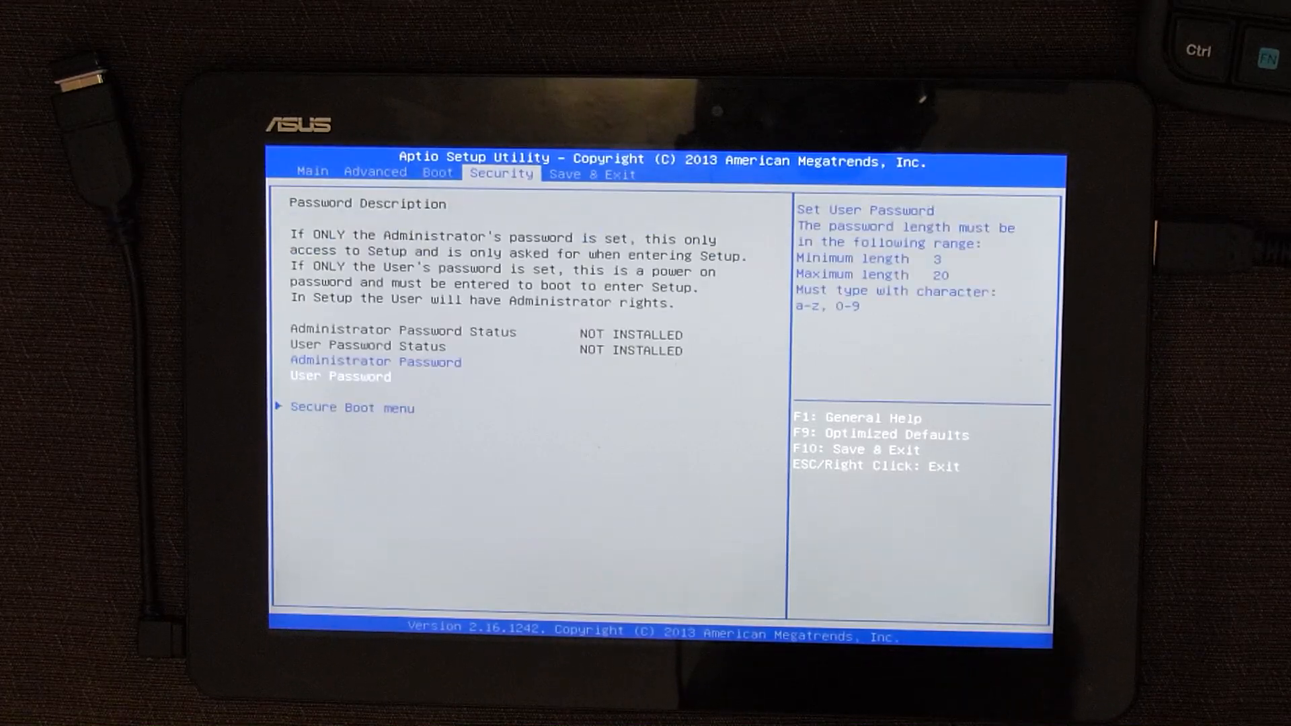
Switch to the Save & Exit tab listing the UEFI: SanDisk Cruzer Fit 1.26 boot override
left_click(591, 174)
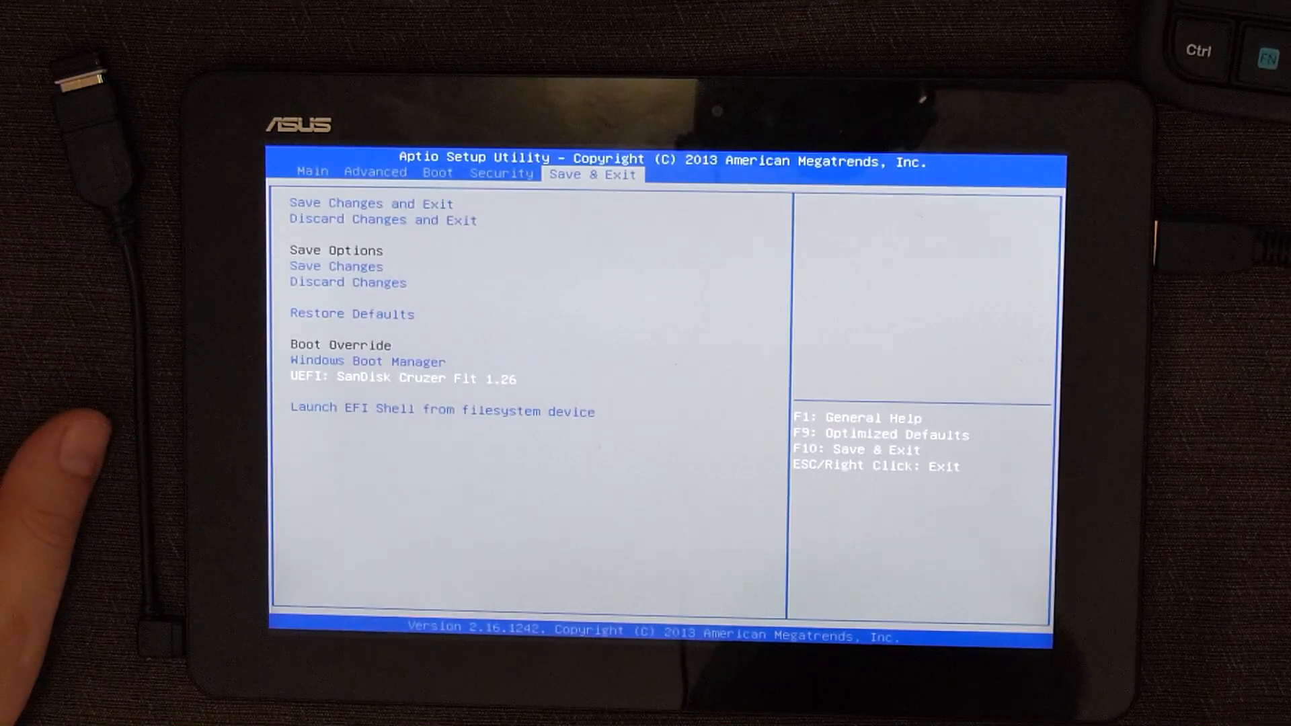
left_click(441, 410)
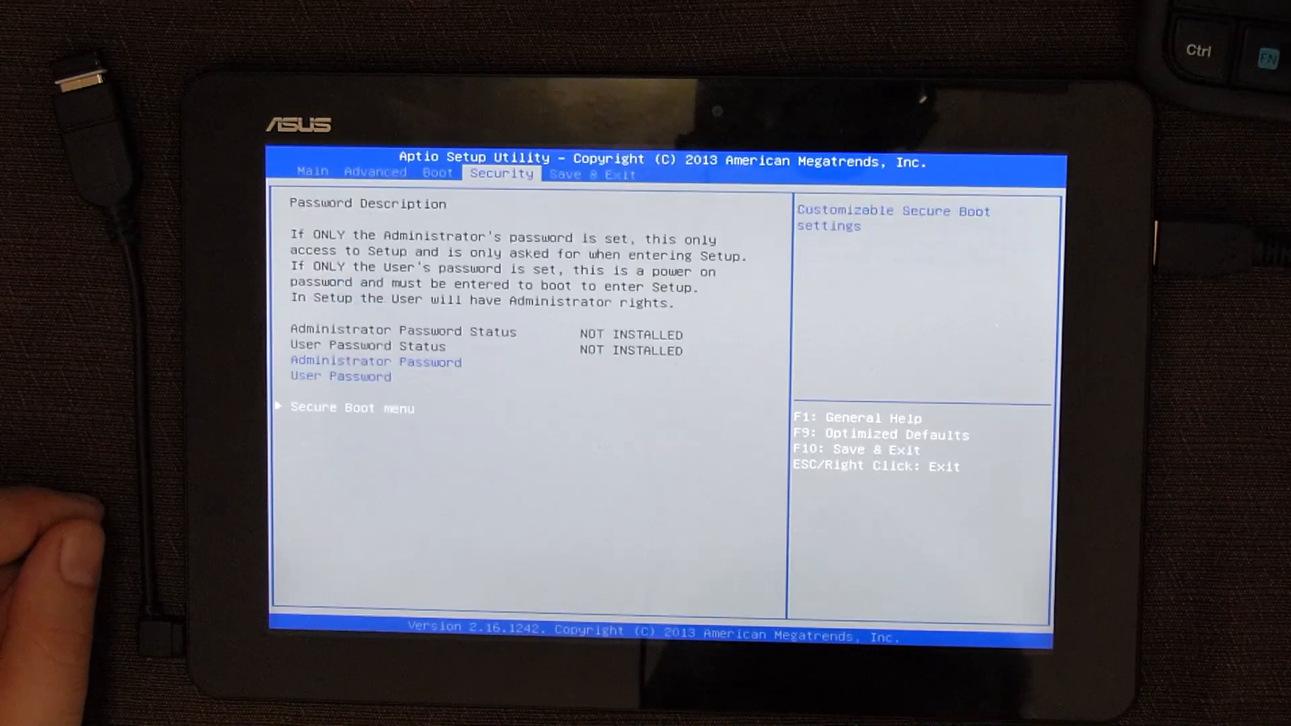
key("Right")
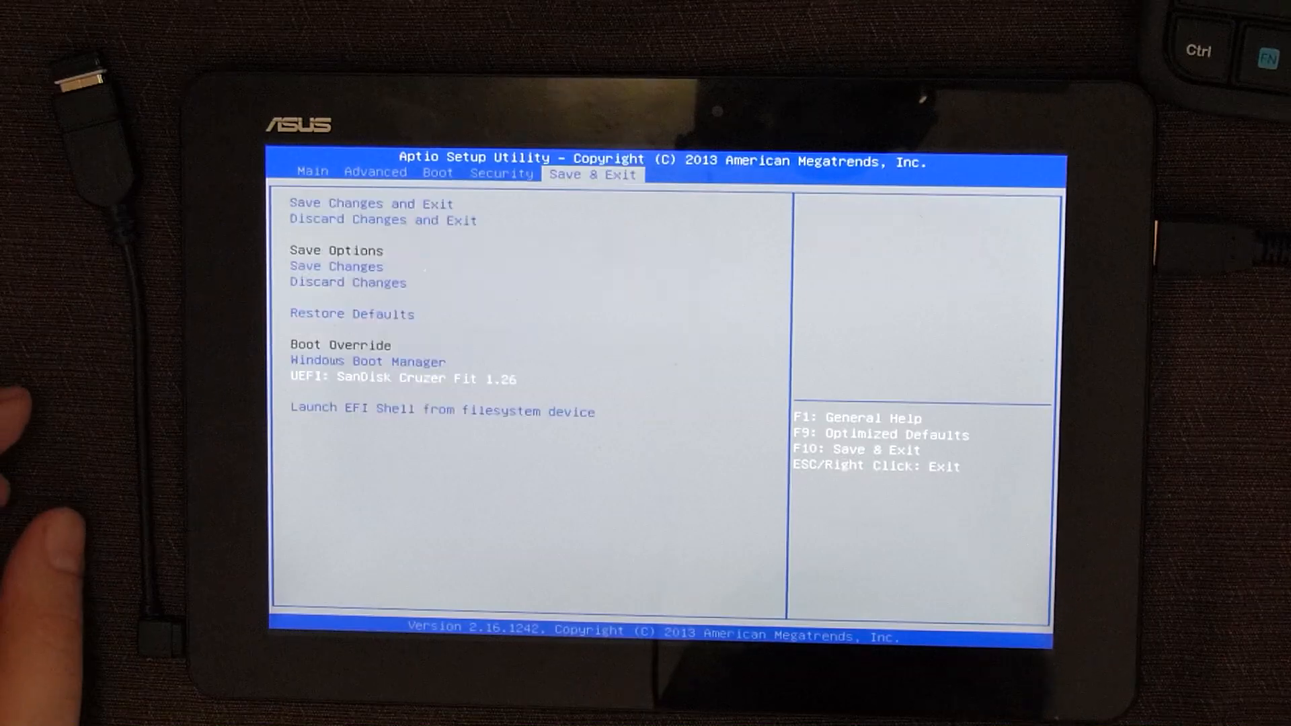